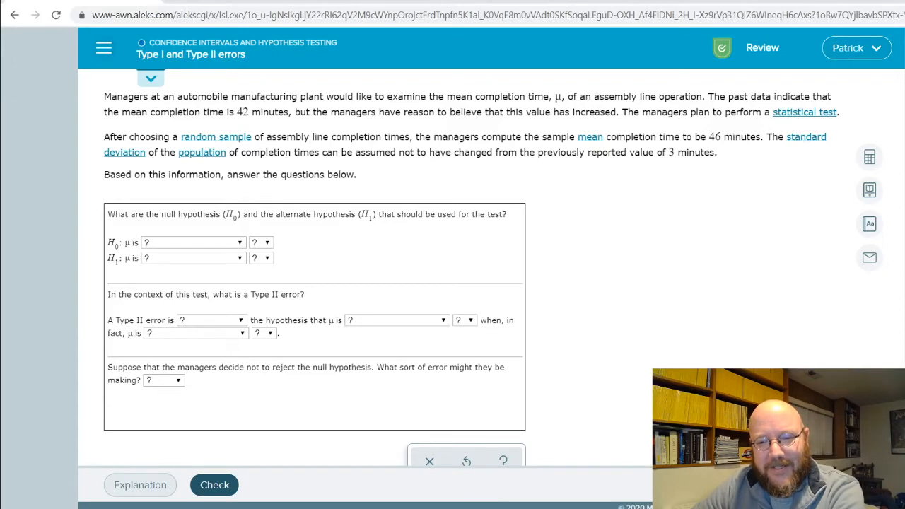
{"action": "mouse_move", "coordinate": [155, 60]}
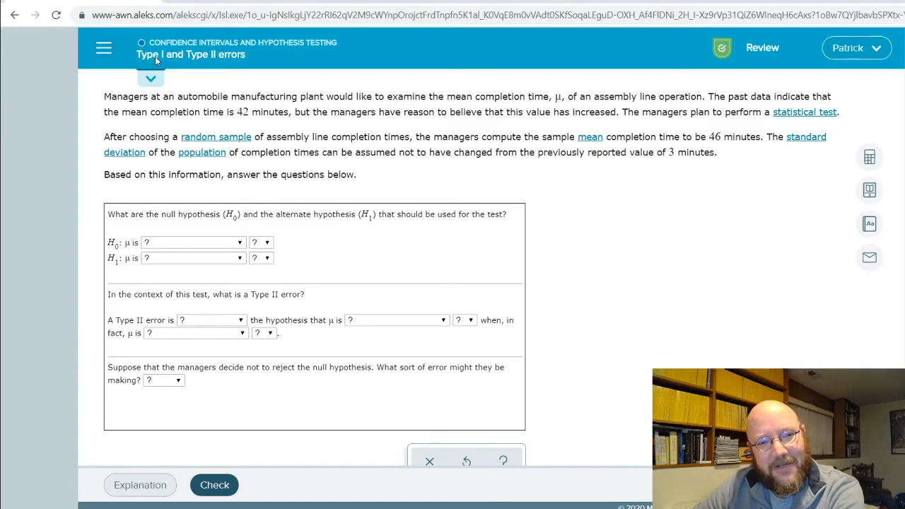
{"action": "mouse_move", "coordinate": [246, 67]}
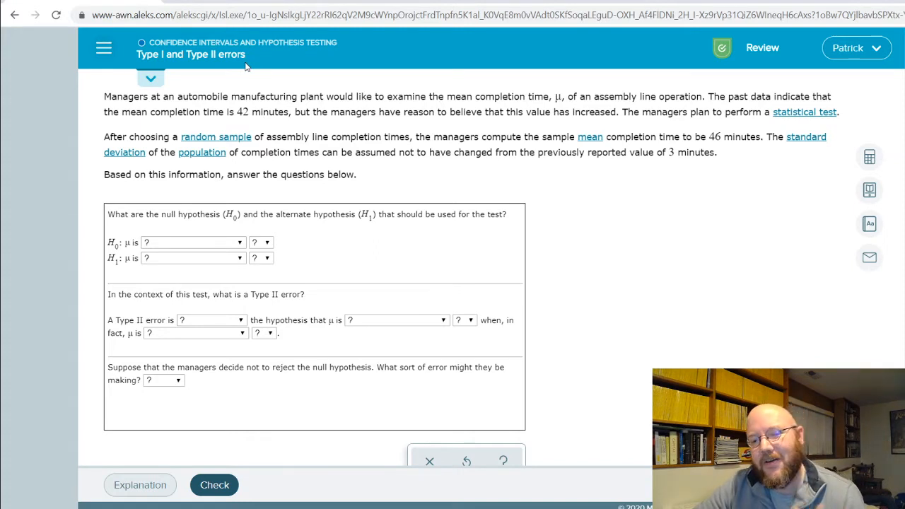
{"action": "mouse_move", "coordinate": [218, 407]}
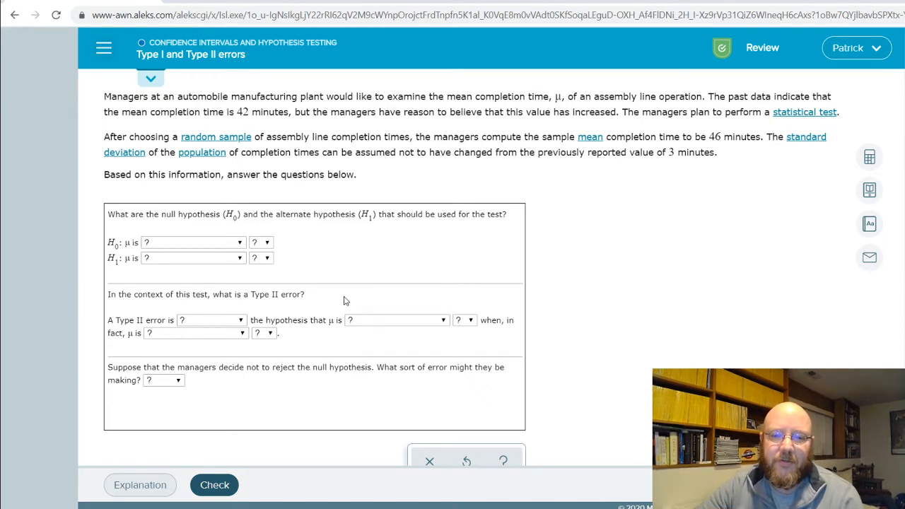
{"action": "mouse_move", "coordinate": [376, 280]}
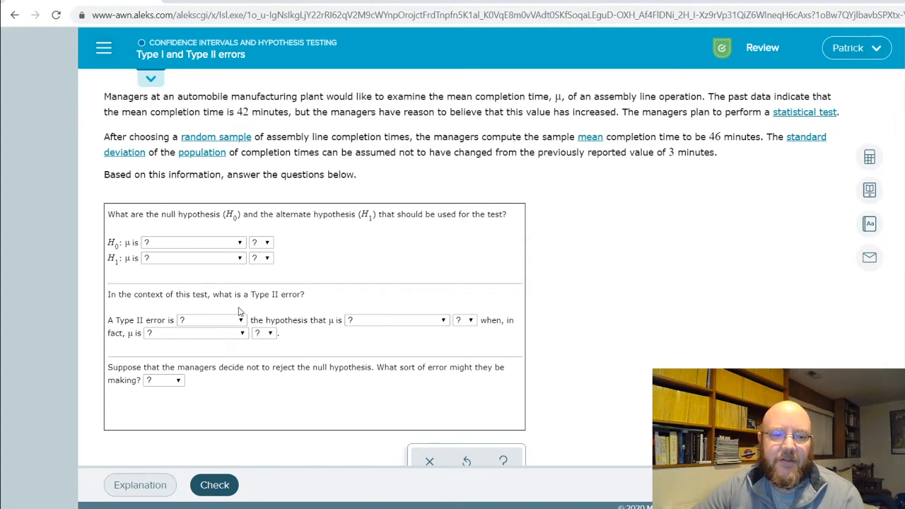
{"action": "mouse_move", "coordinate": [211, 323]}
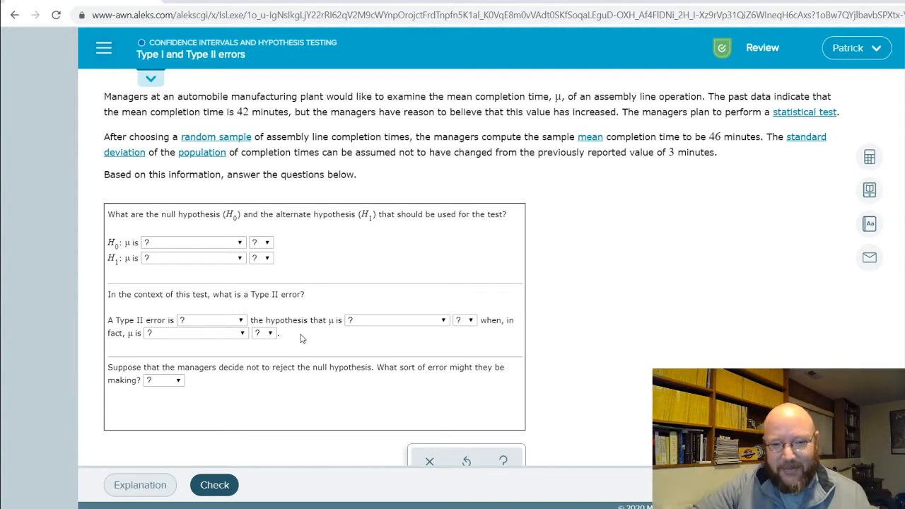
{"action": "mouse_move", "coordinate": [326, 297]}
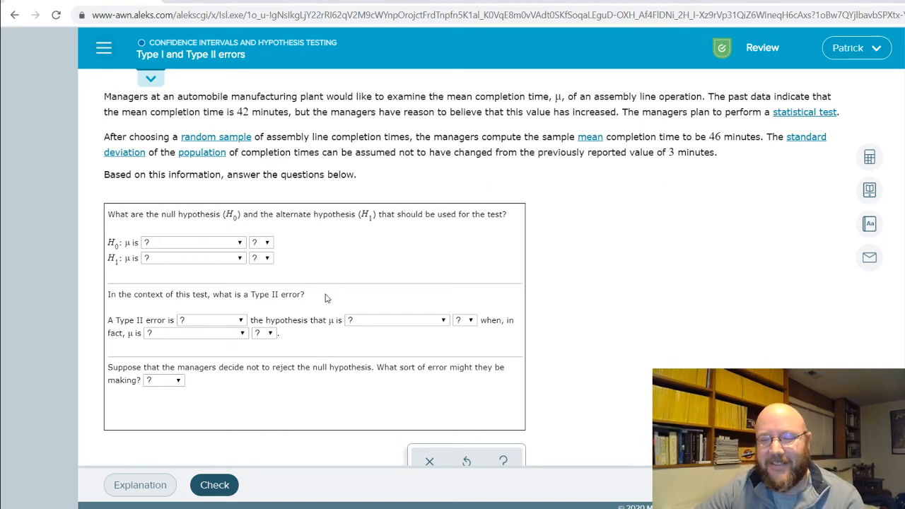
{"action": "mouse_move", "coordinate": [367, 285]}
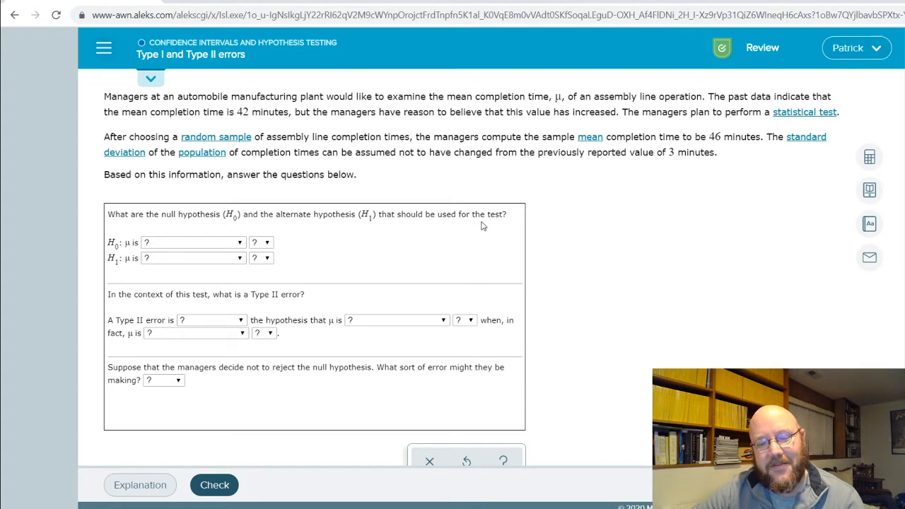
{"action": "mouse_move", "coordinate": [277, 125]}
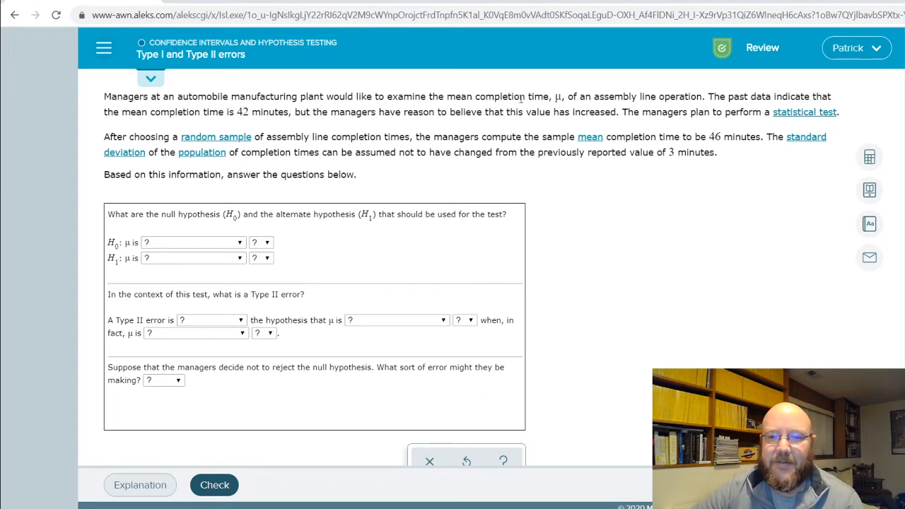
{"action": "mouse_move", "coordinate": [136, 246]}
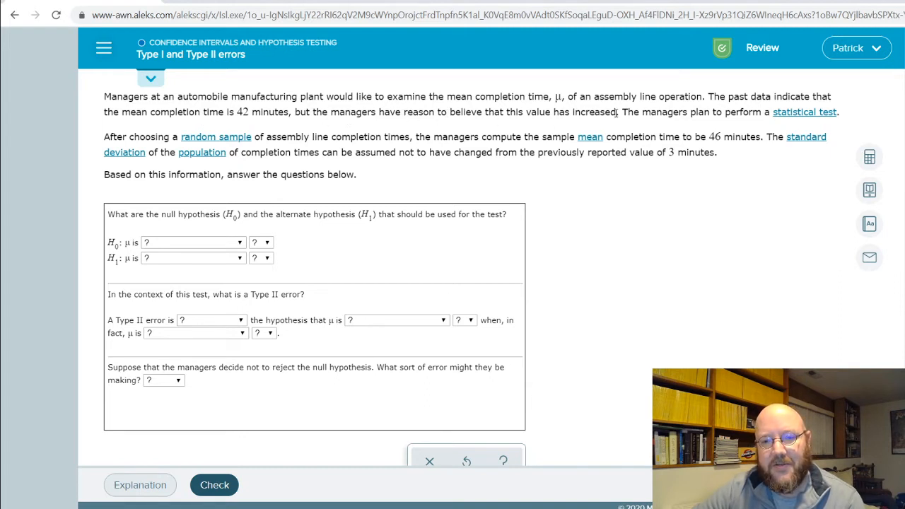
Set H1 to μ greater than 42 and H0 to μ less than or equal to 42.
{"action": "left_click_drag", "start_coordinate": [162, 112], "coordinate": [615, 111]}
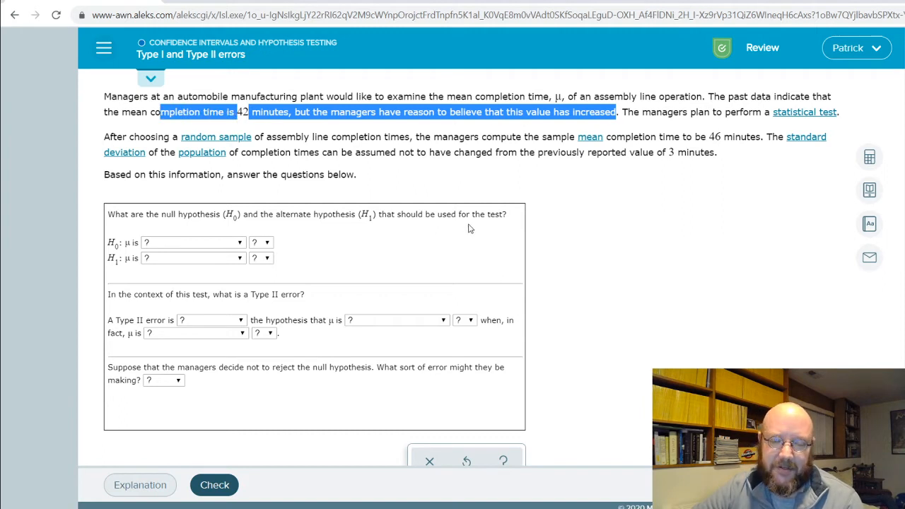
{"action": "mouse_move", "coordinate": [138, 271]}
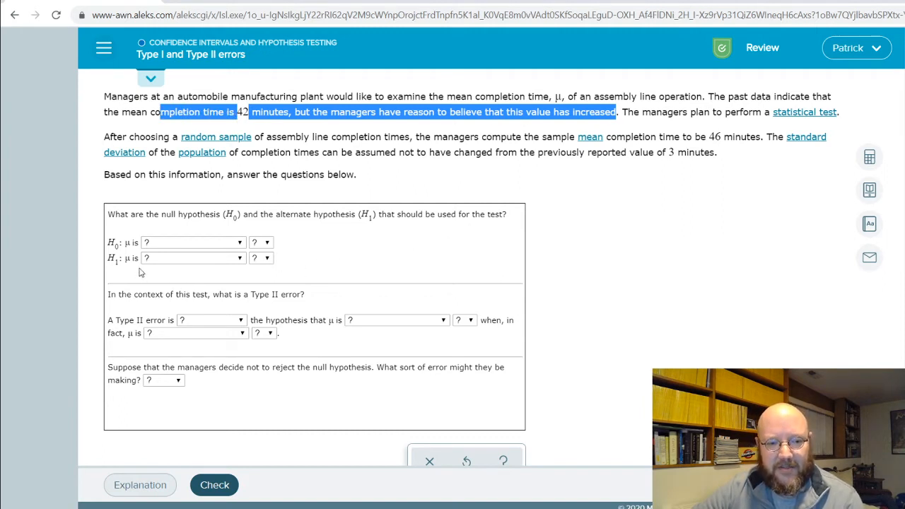
{"action": "left_click", "coordinate": [191, 258]}
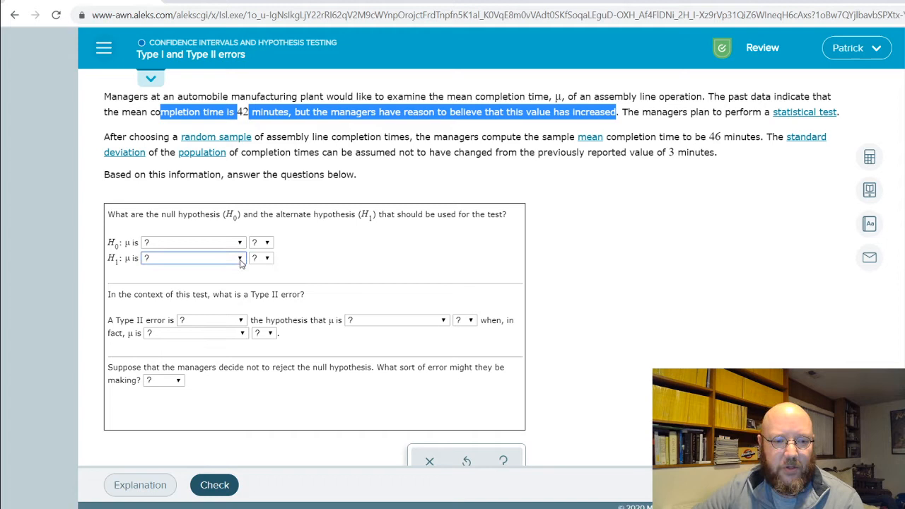
{"action": "left_click", "coordinate": [191, 258]}
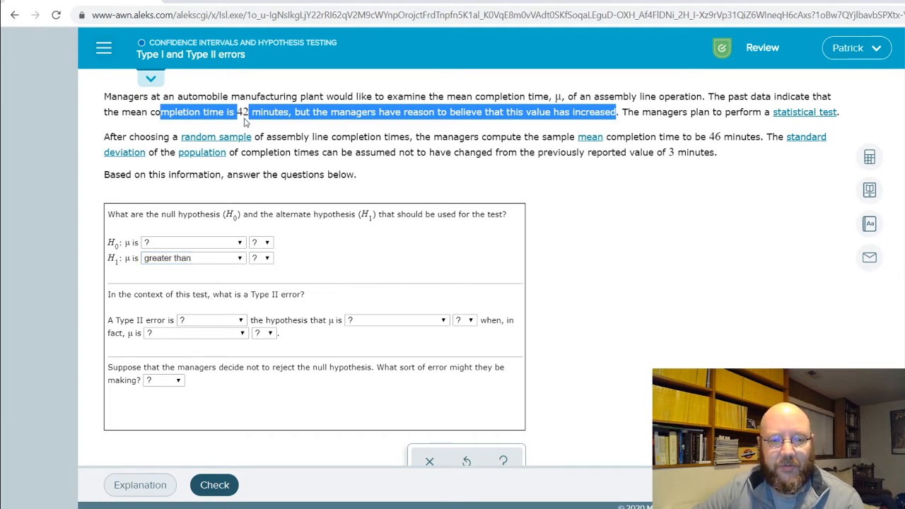
{"action": "left_click", "coordinate": [260, 257]}
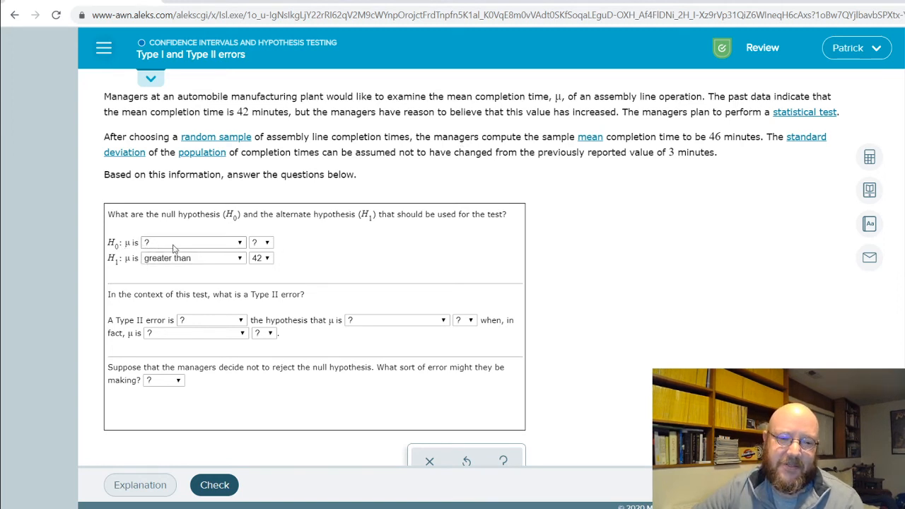
{"action": "left_click", "coordinate": [192, 243]}
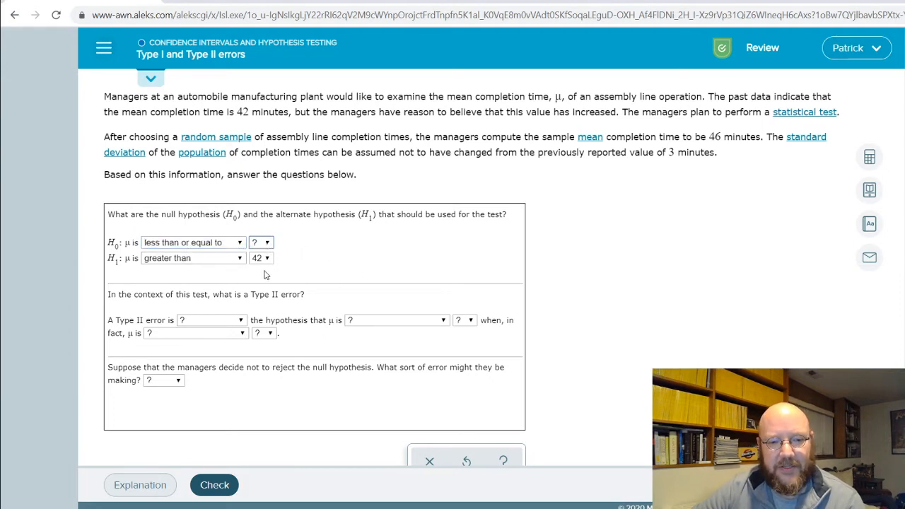
{"action": "left_click", "coordinate": [260, 242]}
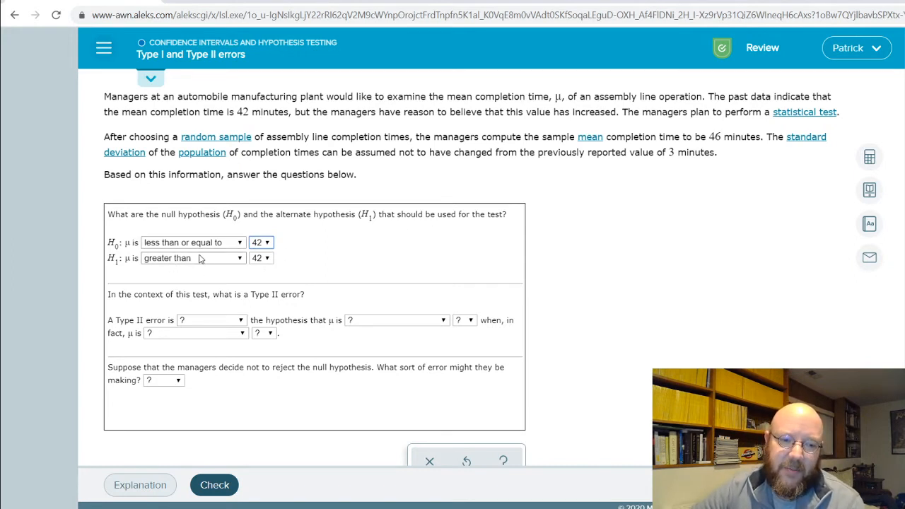
{"action": "mouse_move", "coordinate": [246, 307]}
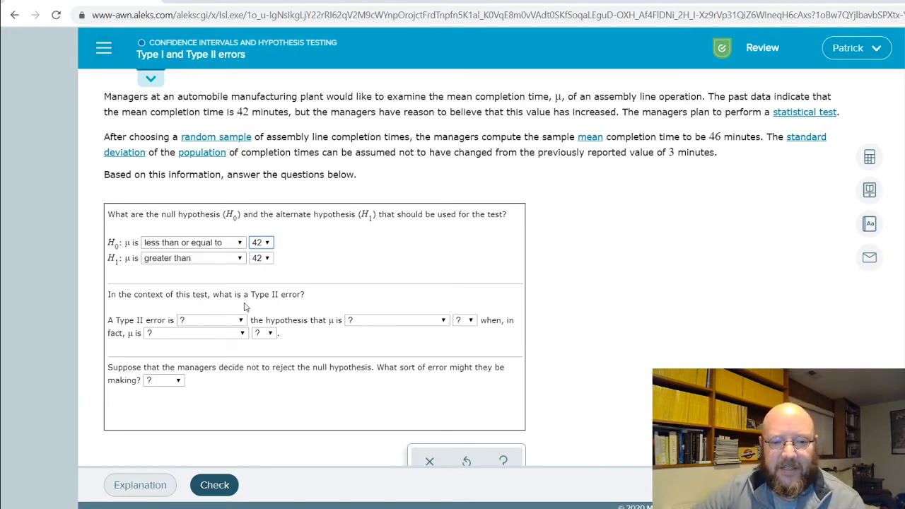
{"action": "mouse_move", "coordinate": [304, 308]}
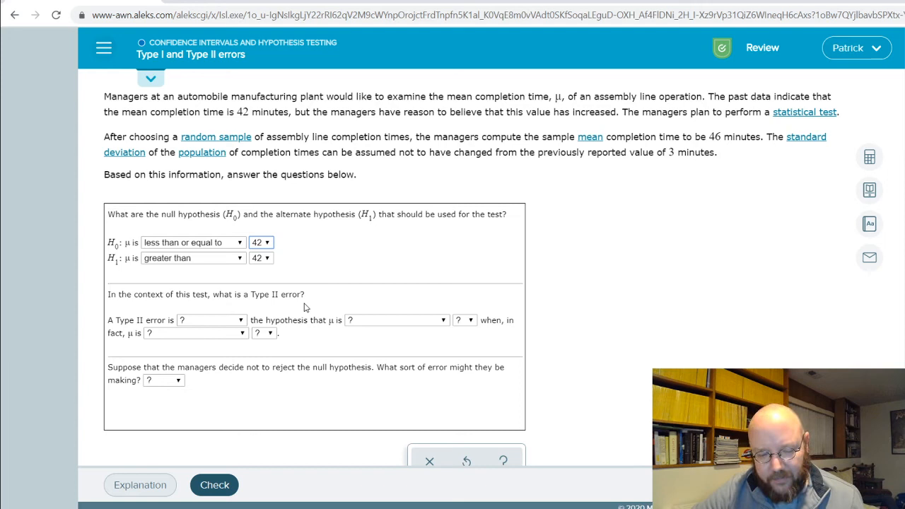
{"action": "mouse_move", "coordinate": [181, 312]}
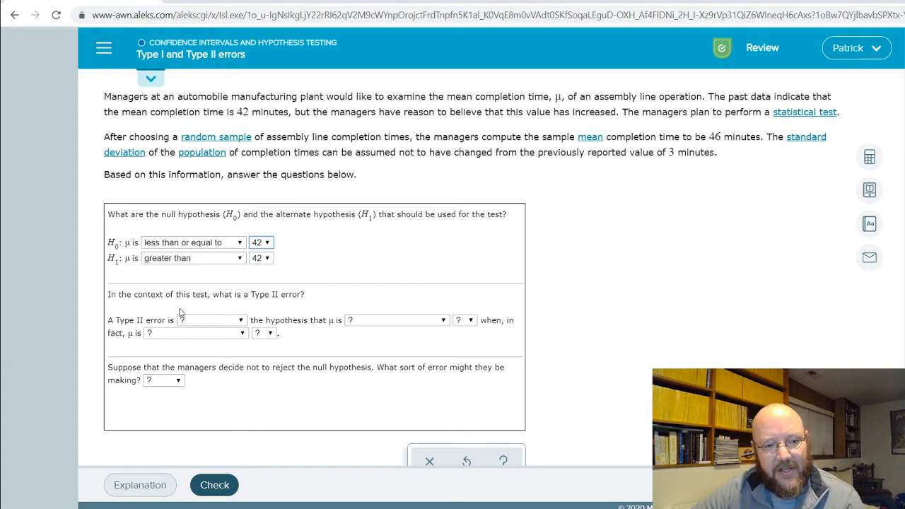
Fill the Type II error sentence as failing to reject μ ≤ 42 when μ > 42.
{"action": "left_click", "coordinate": [209, 320]}
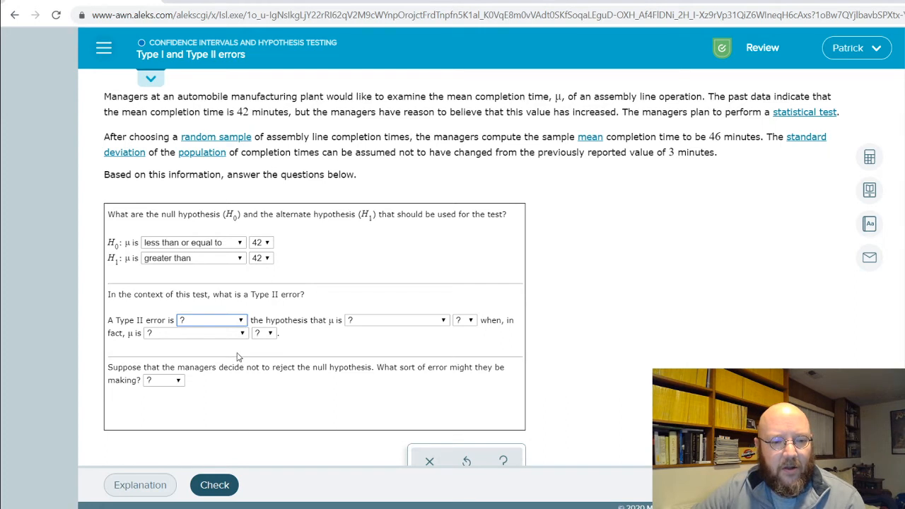
{"action": "left_click", "coordinate": [211, 320]}
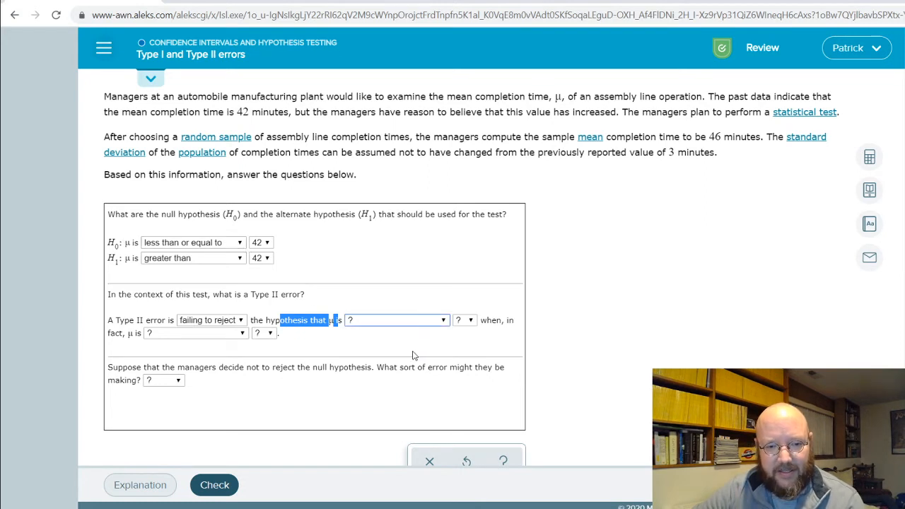
{"action": "left_click", "coordinate": [396, 320]}
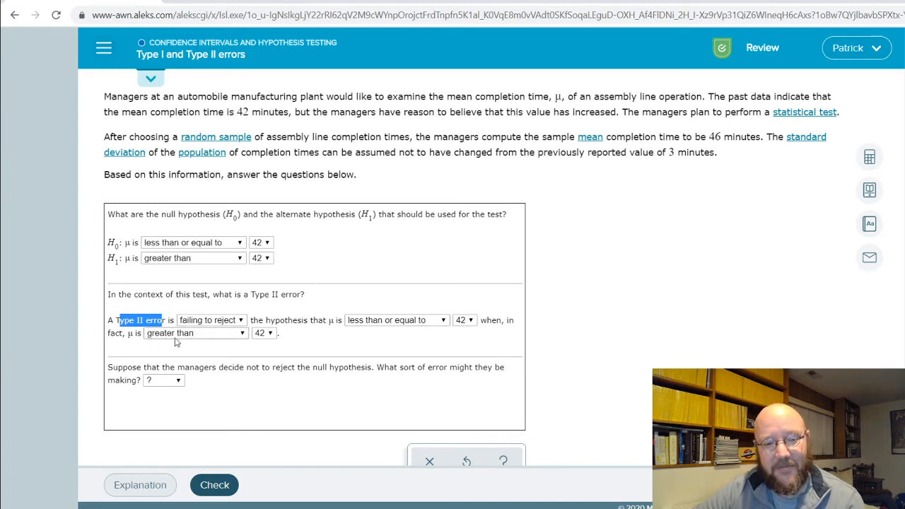
{"action": "mouse_move", "coordinate": [297, 343]}
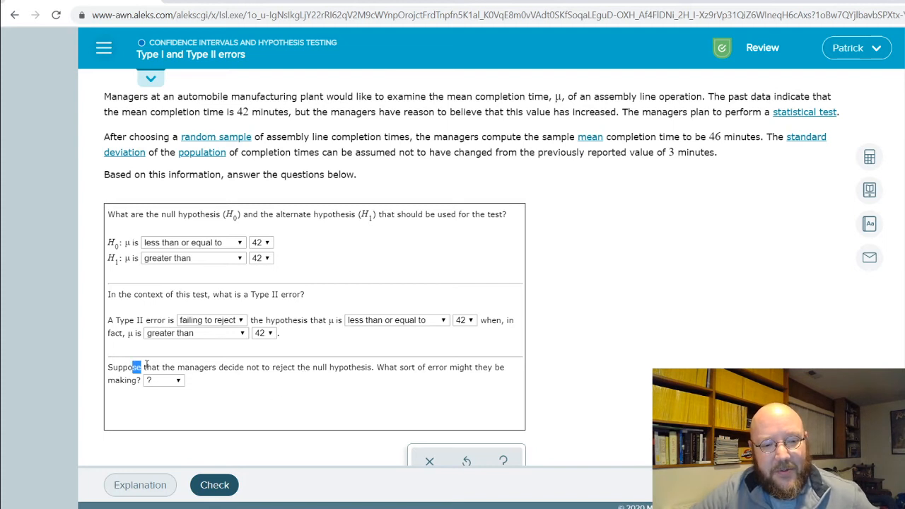
Answer that not rejecting the null hypothesis is a possible Type II error.
{"action": "left_click_drag", "start_coordinate": [133, 367], "coordinate": [373, 367]}
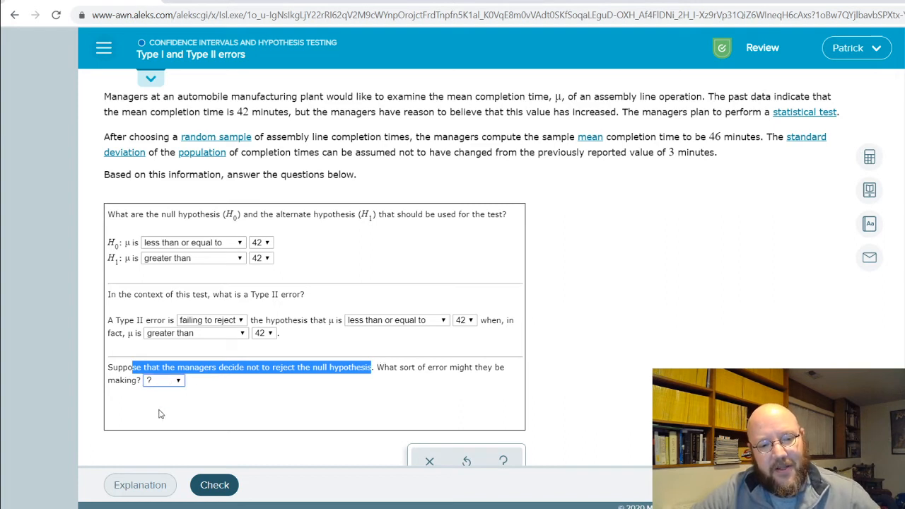
{"action": "left_click", "coordinate": [164, 381]}
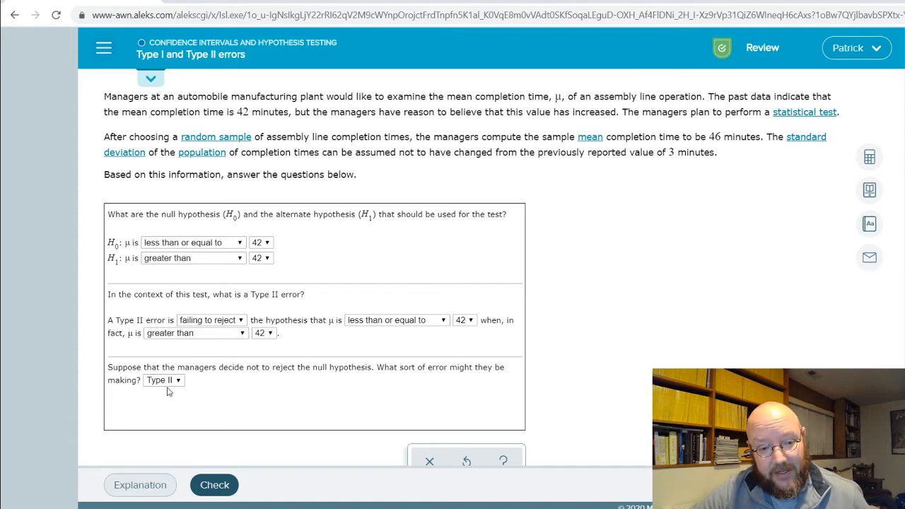
{"action": "mouse_move", "coordinate": [320, 376]}
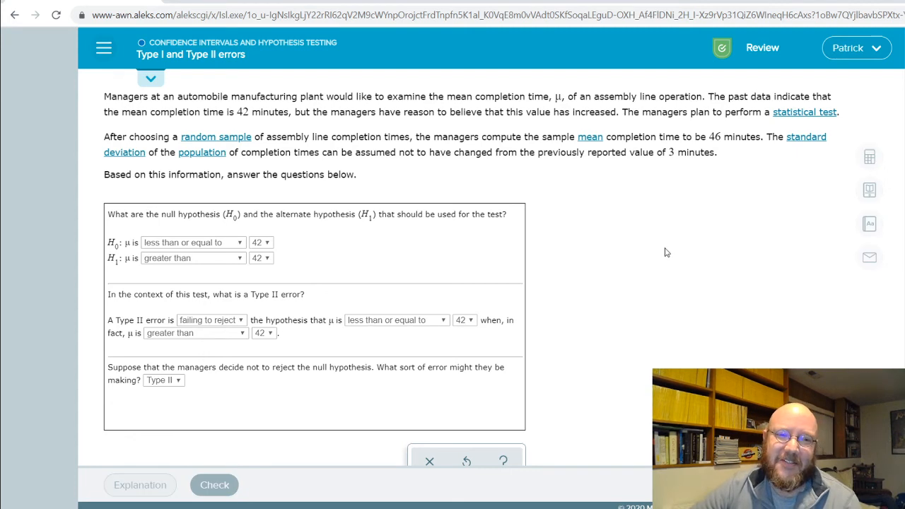
Check the assembly-line answers and load the next practice problem.
{"action": "left_click", "coordinate": [215, 483]}
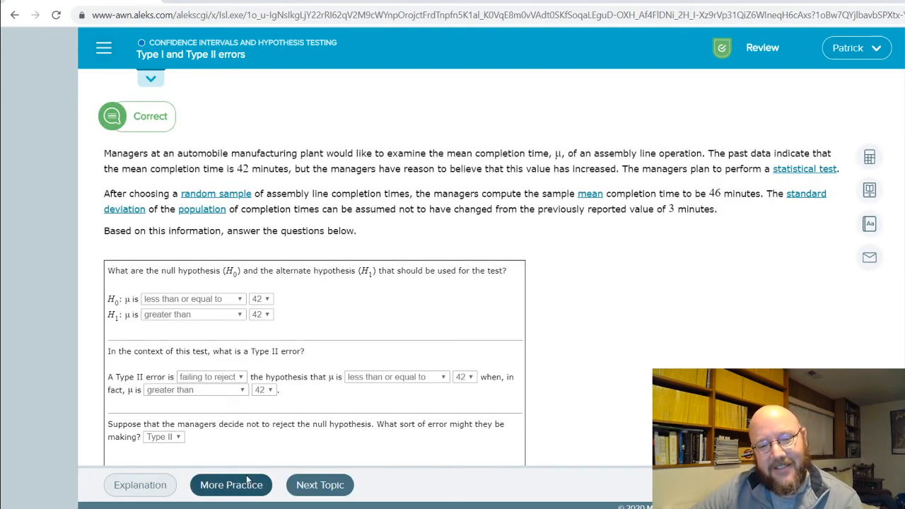
{"action": "left_click", "coordinate": [232, 485]}
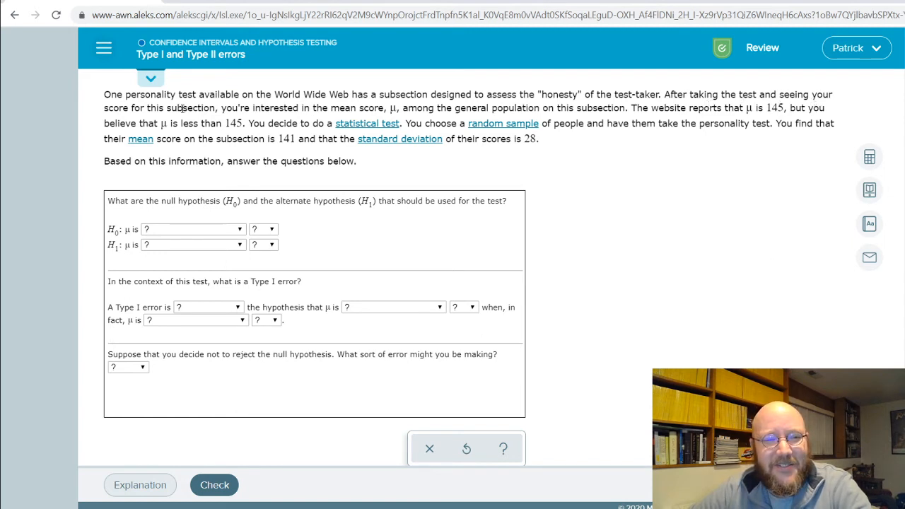
Set H1 to μ less than 145 and H0 to μ greater than or equal to 145.
{"action": "left_click_drag", "start_coordinate": [181, 107], "coordinate": [400, 108]}
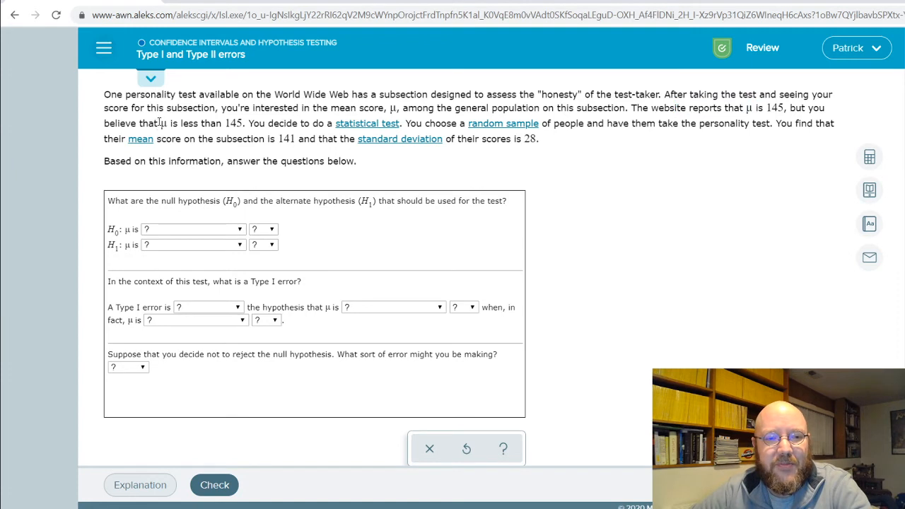
{"action": "left_click_drag", "start_coordinate": [167, 123], "coordinate": [225, 123]}
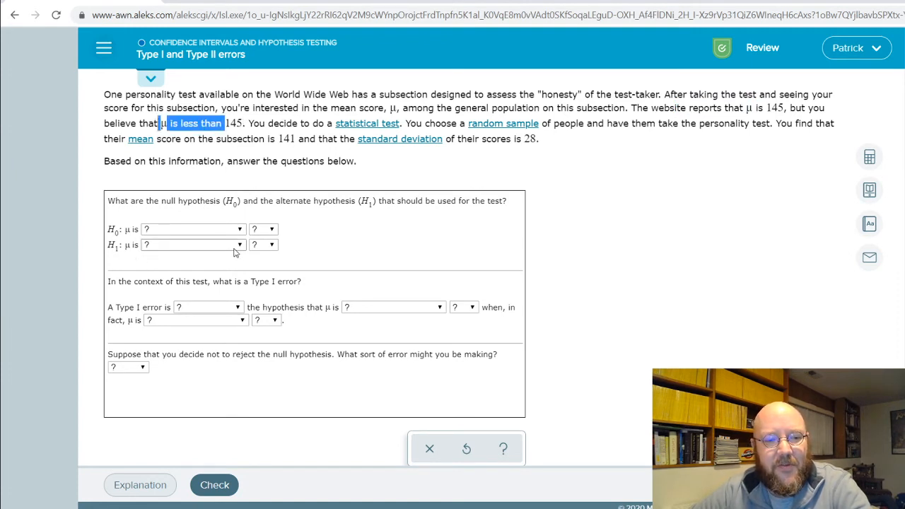
{"action": "left_click", "coordinate": [191, 243]}
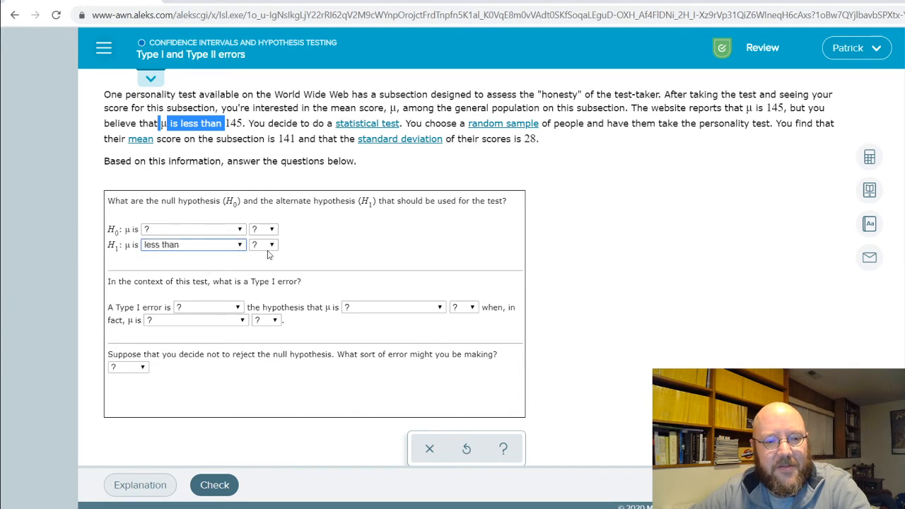
{"action": "left_click", "coordinate": [263, 245]}
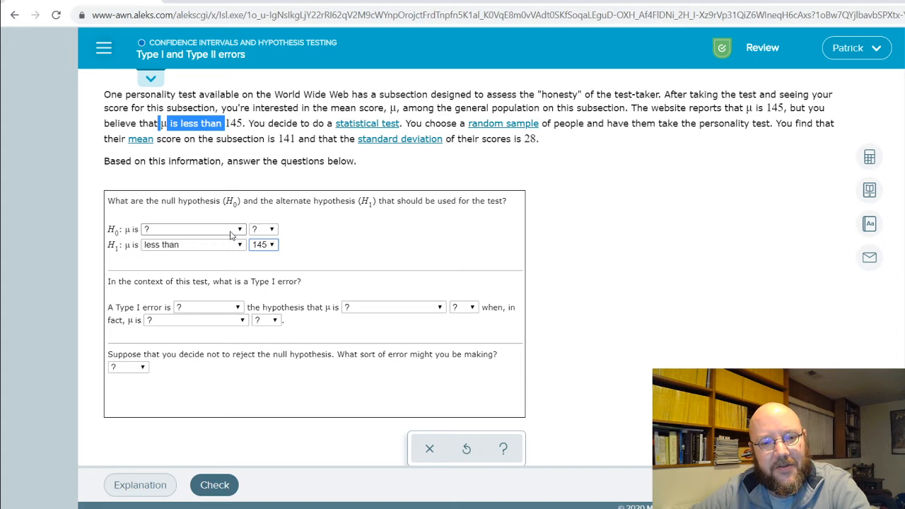
{"action": "left_click", "coordinate": [191, 229]}
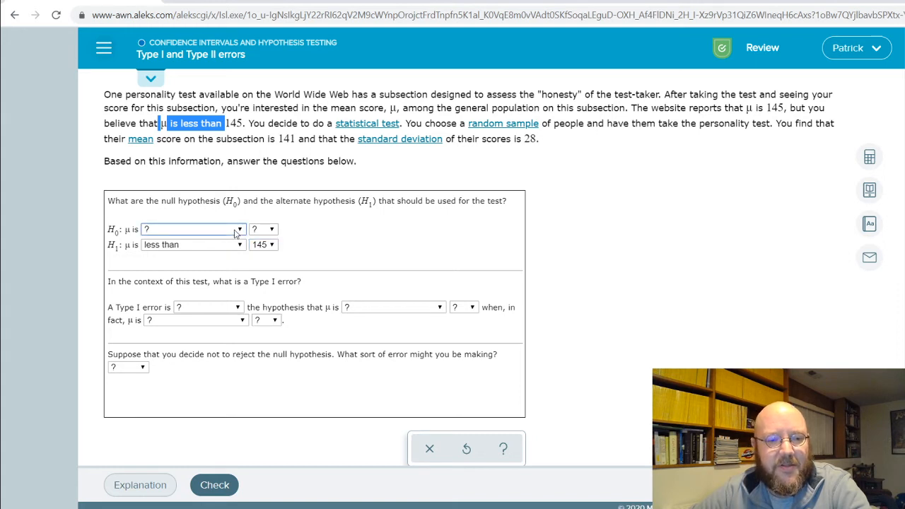
{"action": "left_click", "coordinate": [192, 229]}
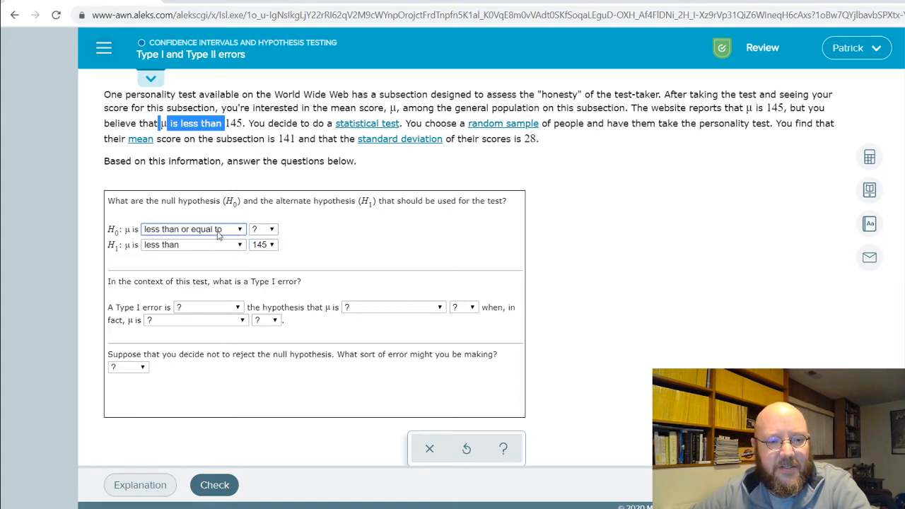
{"action": "left_click", "coordinate": [191, 229]}
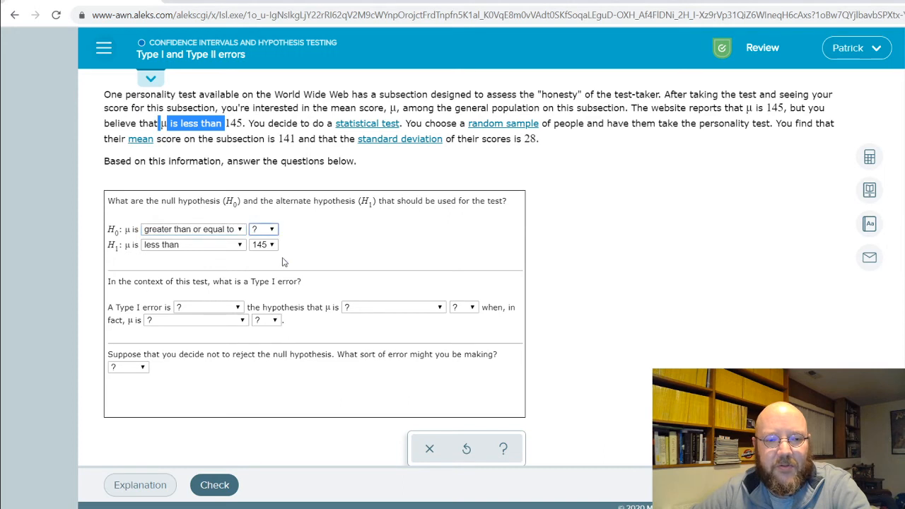
{"action": "left_click", "coordinate": [263, 229]}
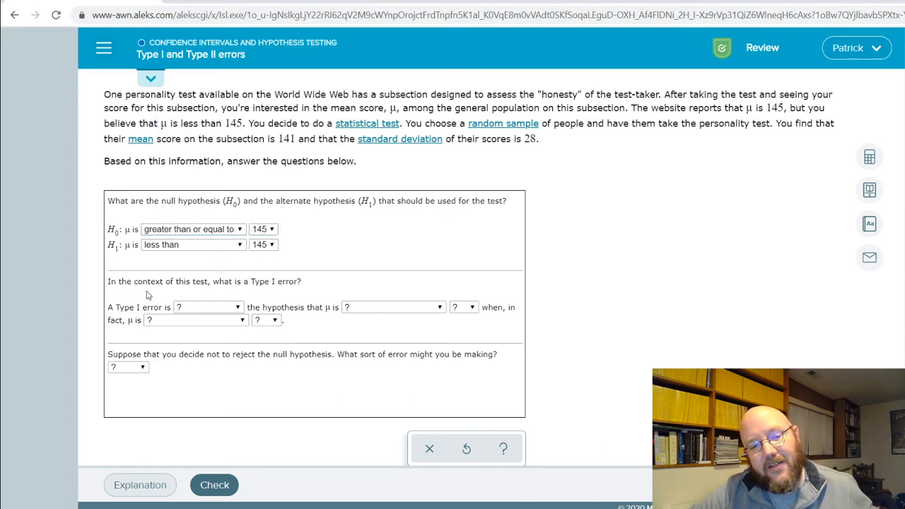
{"action": "mouse_move", "coordinate": [292, 293]}
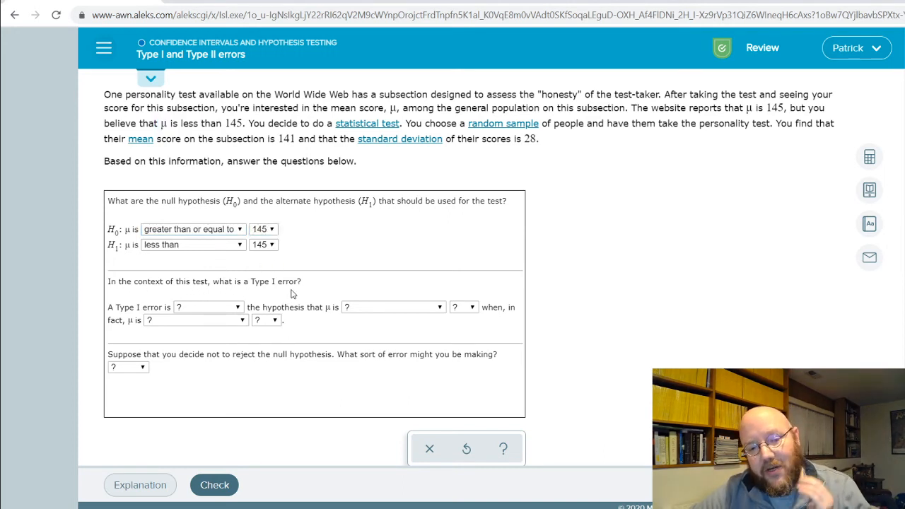
{"action": "mouse_move", "coordinate": [274, 294]}
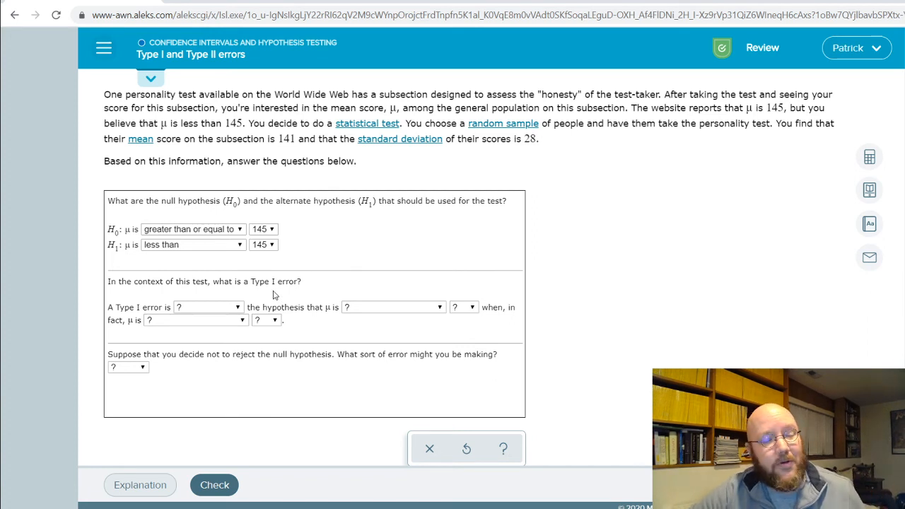
Fill the Type I error sentence as rejecting μ ≥ 145 when, in fact, μ ≥ 145.
{"action": "left_click", "coordinate": [207, 306]}
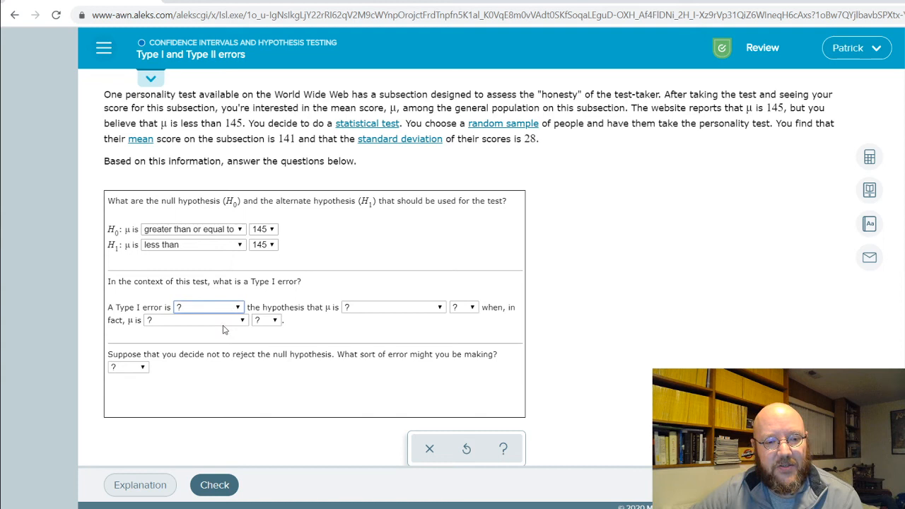
{"action": "left_click", "coordinate": [208, 307]}
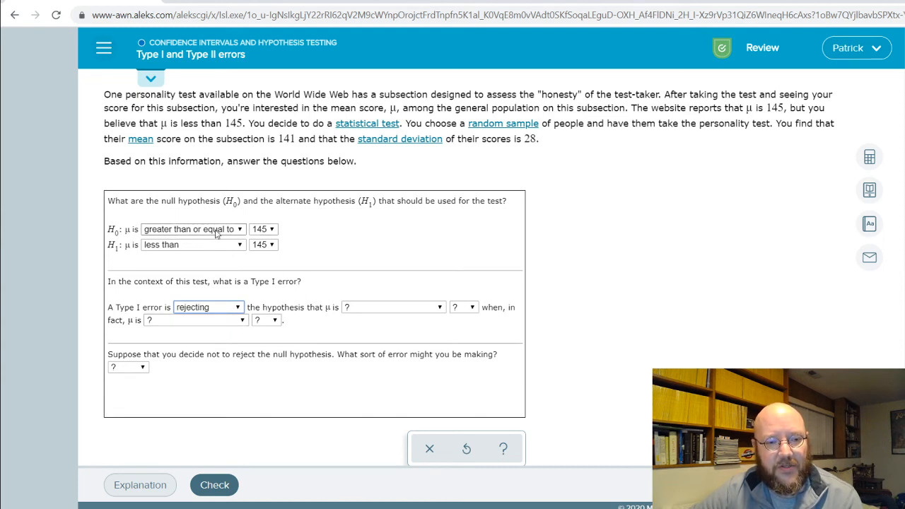
{"action": "mouse_move", "coordinate": [391, 304]}
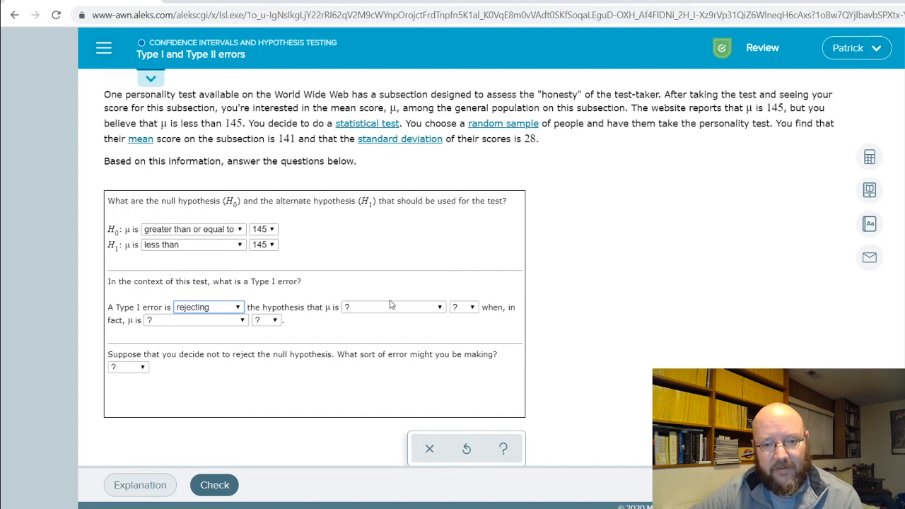
{"action": "left_click", "coordinate": [393, 307]}
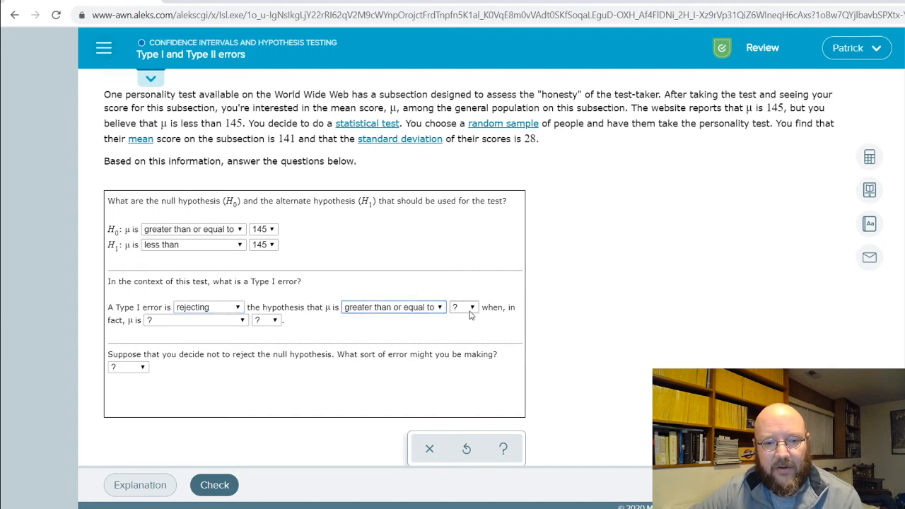
{"action": "left_click", "coordinate": [463, 307]}
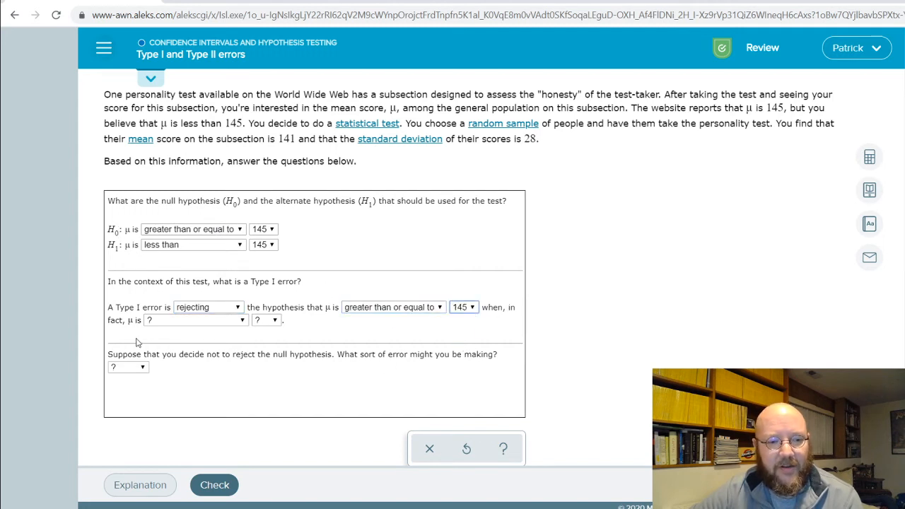
{"action": "left_click", "coordinate": [195, 320]}
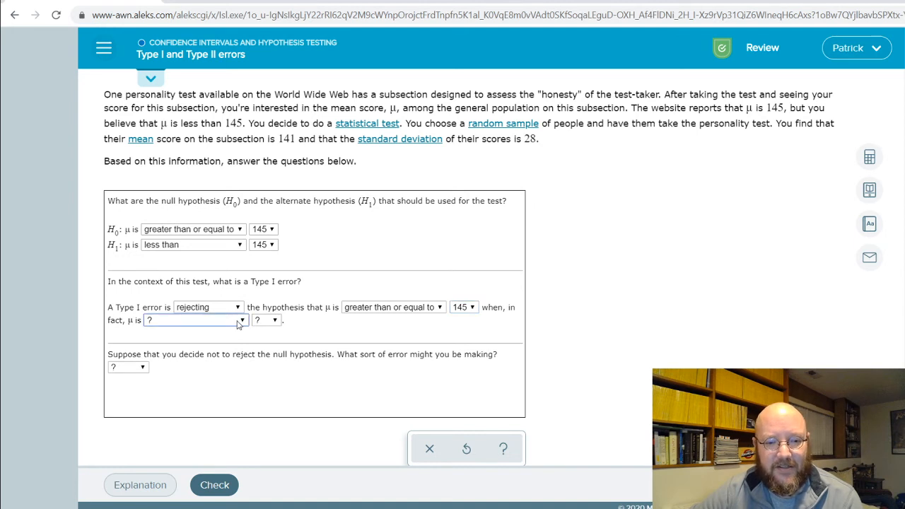
{"action": "left_click", "coordinate": [192, 319]}
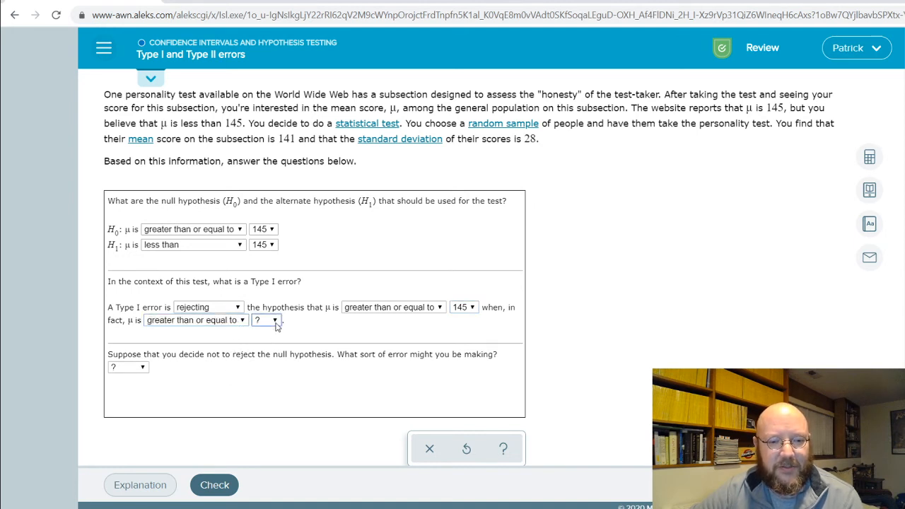
{"action": "left_click", "coordinate": [276, 320]}
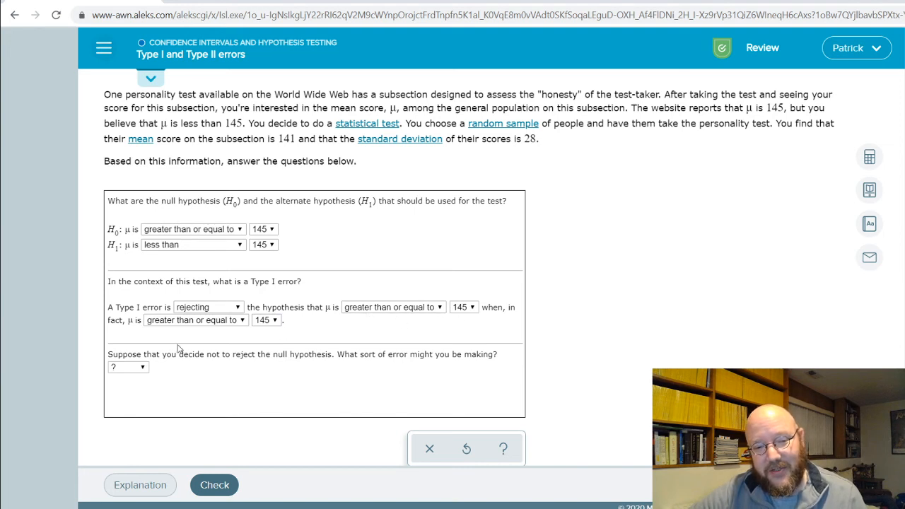
{"action": "mouse_move", "coordinate": [387, 328]}
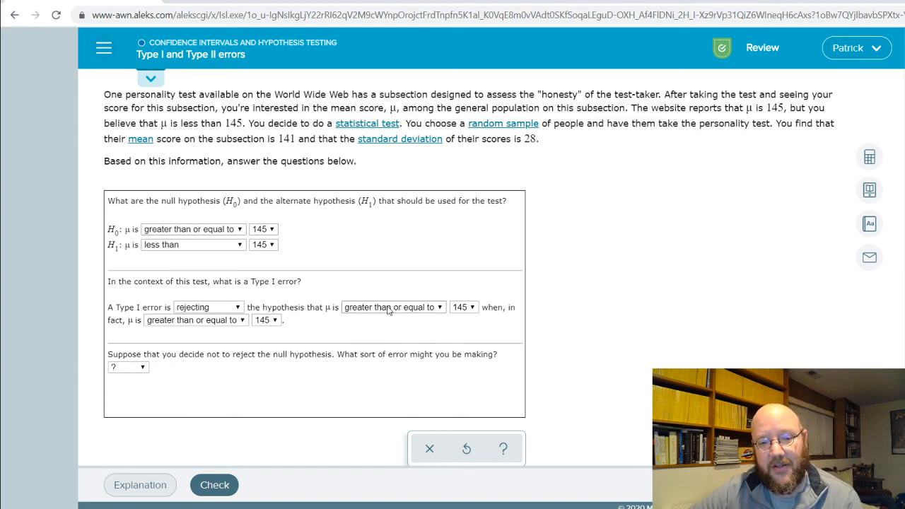
{"action": "mouse_move", "coordinate": [361, 349]}
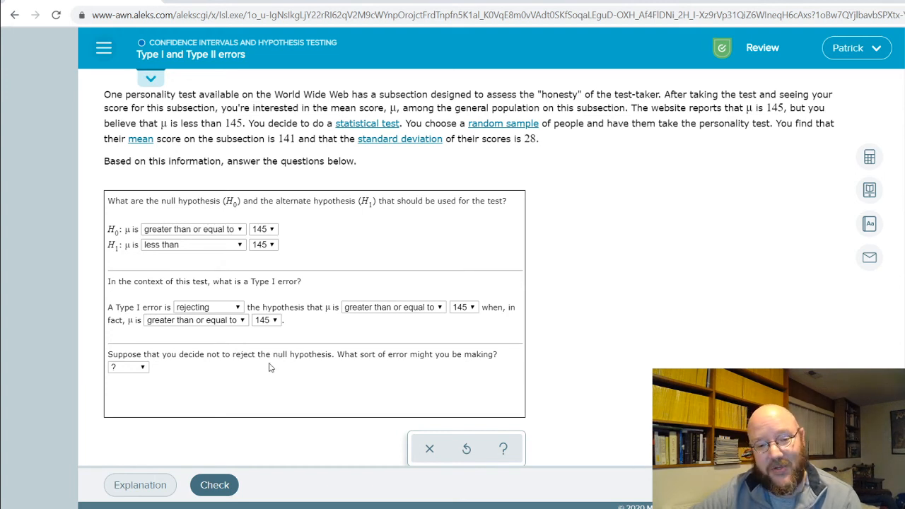
Answer that failing to reject the null hypothesis is a possible Type II error.
{"action": "left_click", "coordinate": [127, 368]}
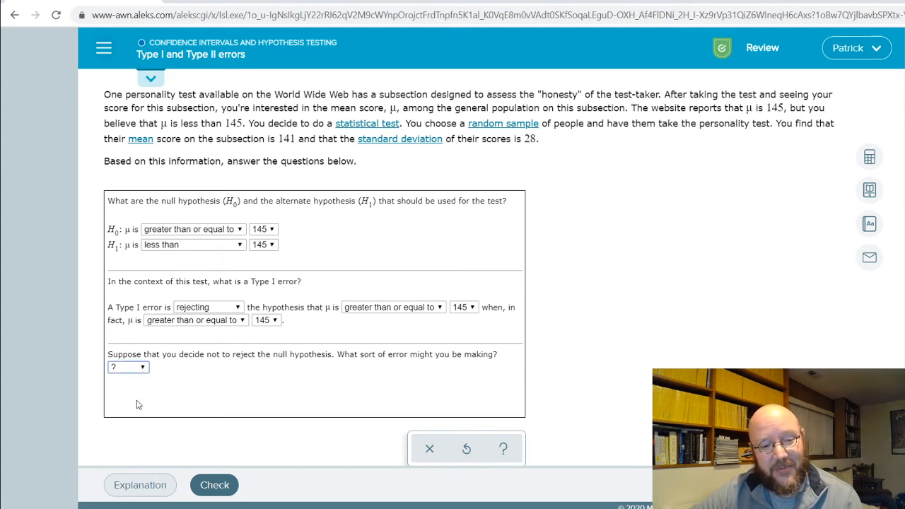
{"action": "left_click", "coordinate": [128, 366]}
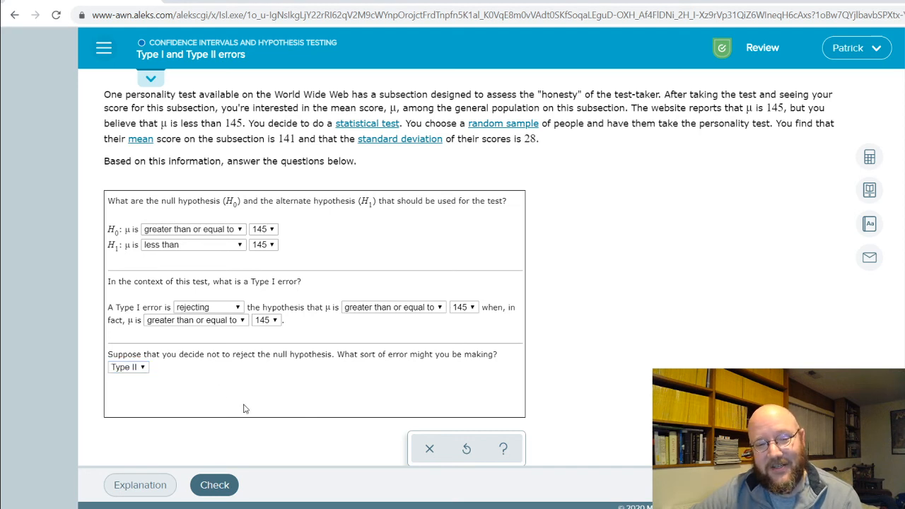
{"action": "mouse_move", "coordinate": [255, 393]}
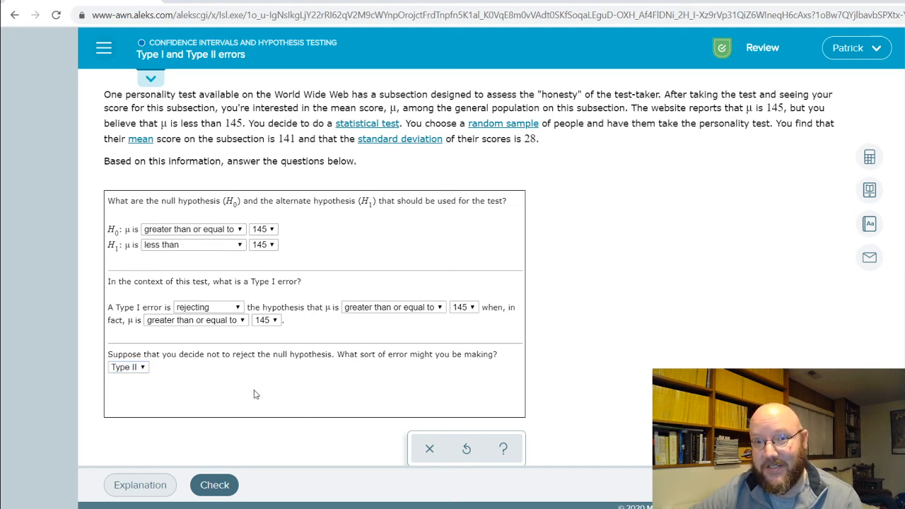
{"action": "mouse_move", "coordinate": [130, 382]}
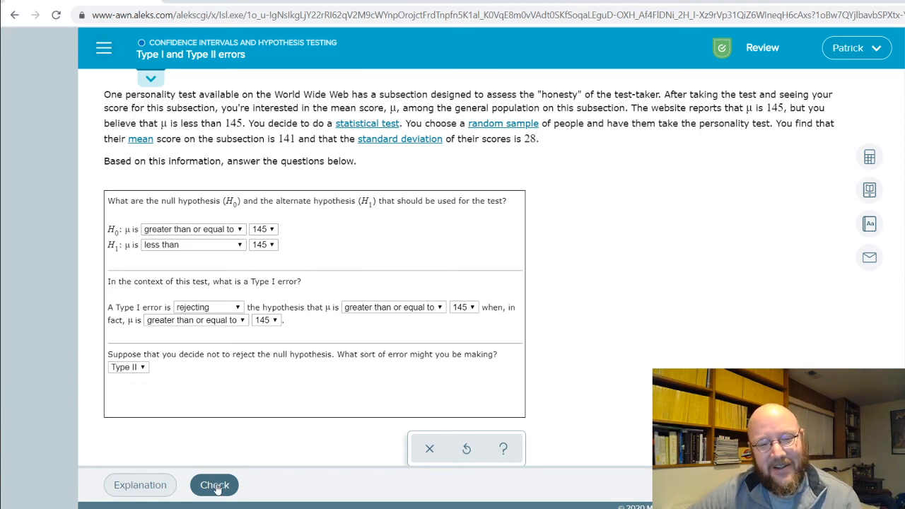
Check the personality-test answers and have them graded correct.
{"action": "left_click", "coordinate": [214, 485]}
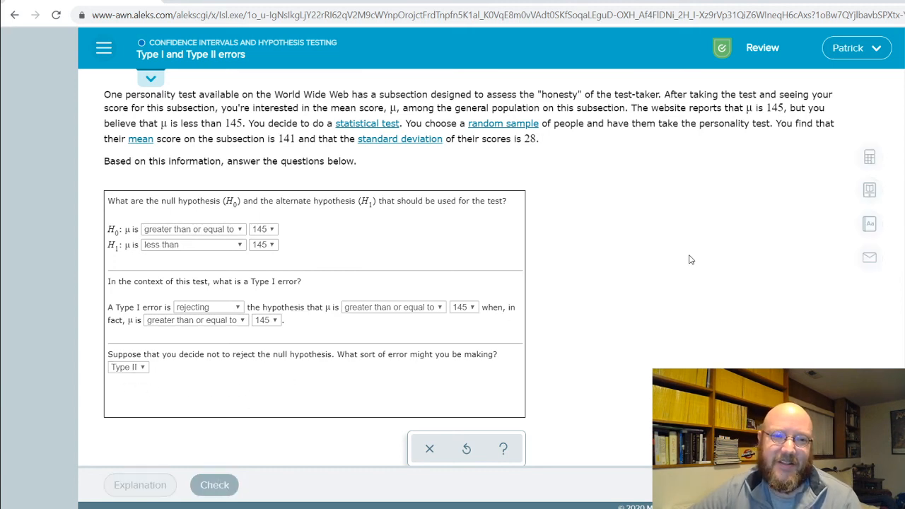
{"action": "left_click", "coordinate": [215, 484]}
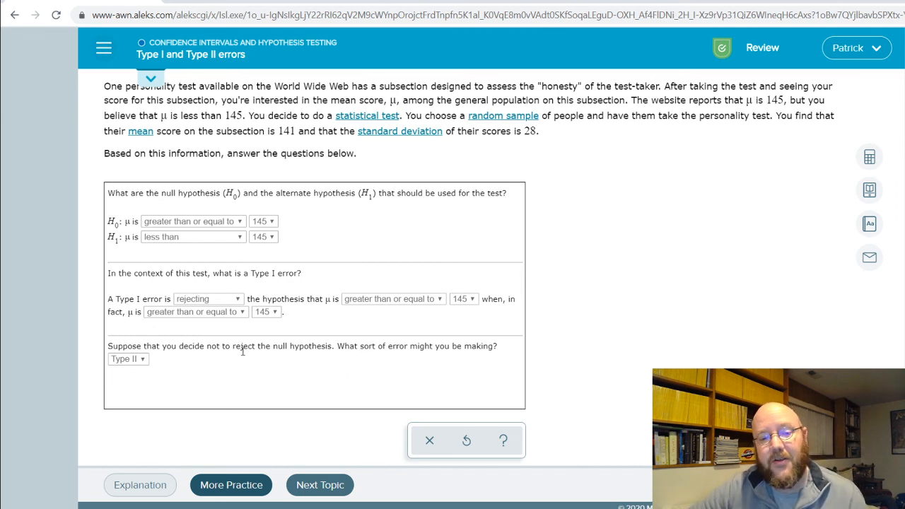
{"action": "mouse_move", "coordinate": [206, 313]}
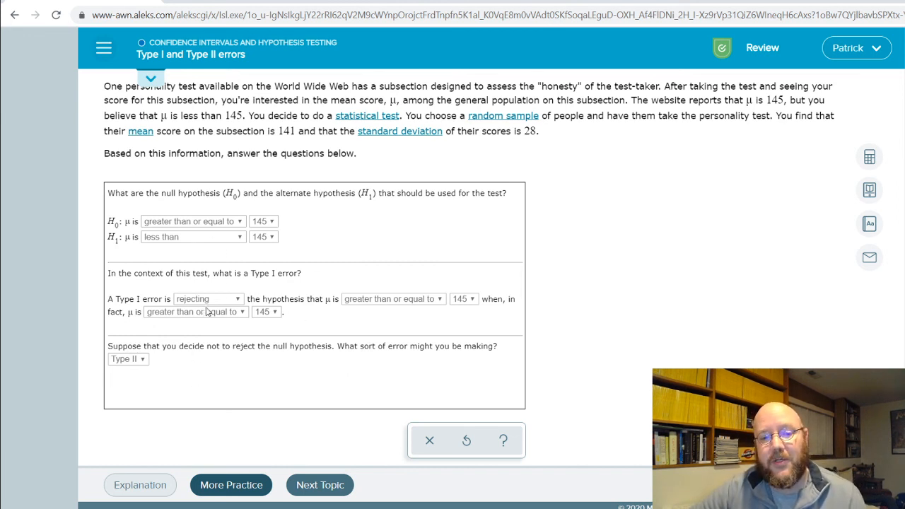
{"action": "mouse_move", "coordinate": [300, 323]}
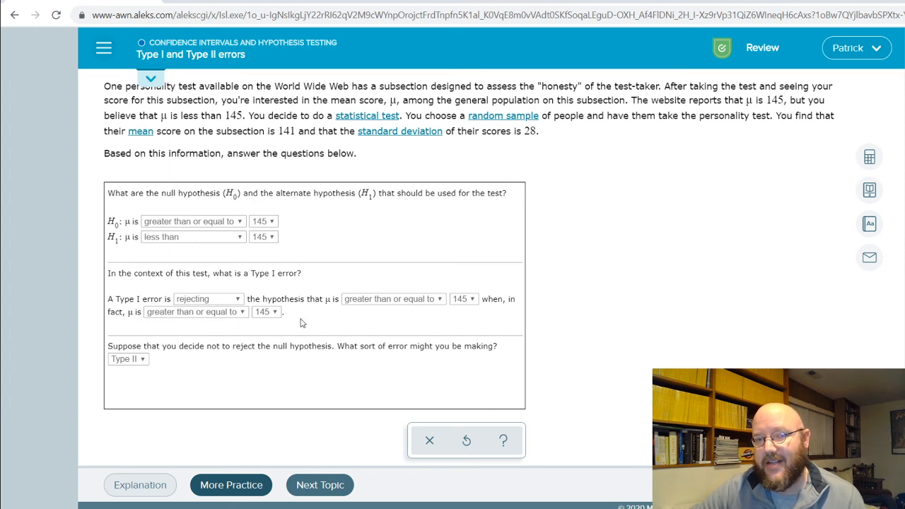
{"action": "mouse_move", "coordinate": [583, 316]}
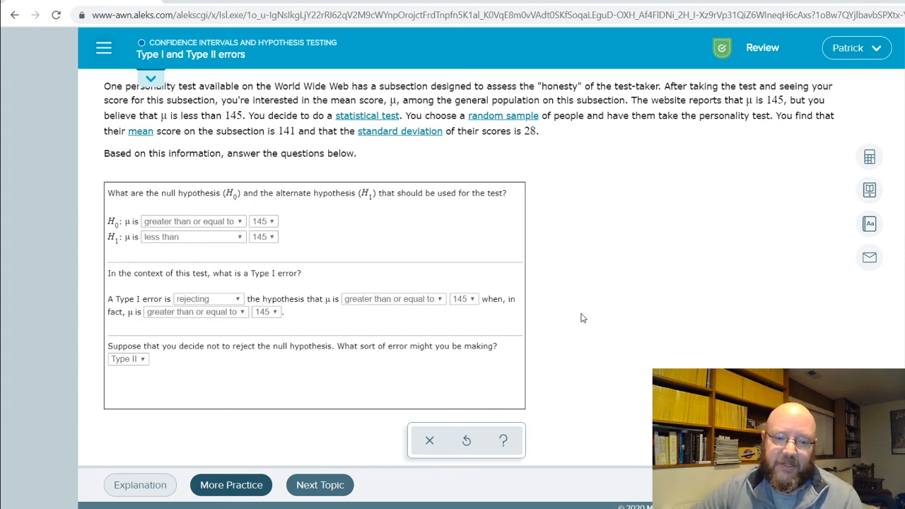
{"action": "mouse_move", "coordinate": [588, 314]}
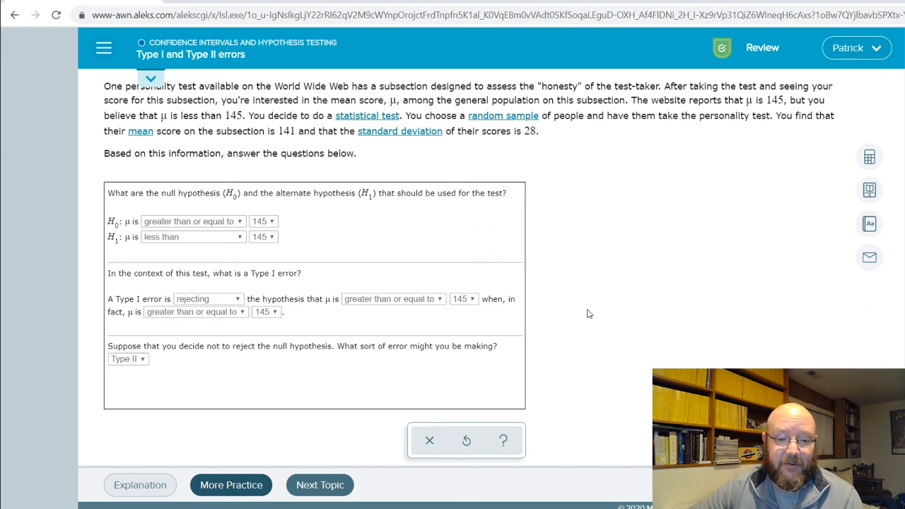